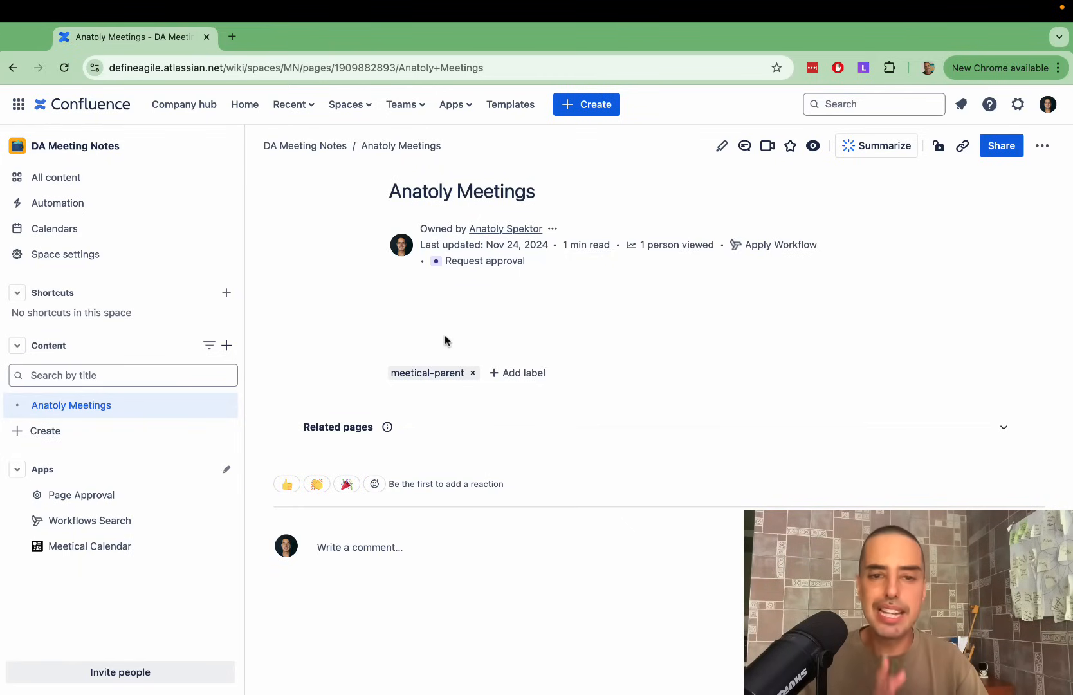
{"action": "mouse_move", "coordinate": [348, 383]}
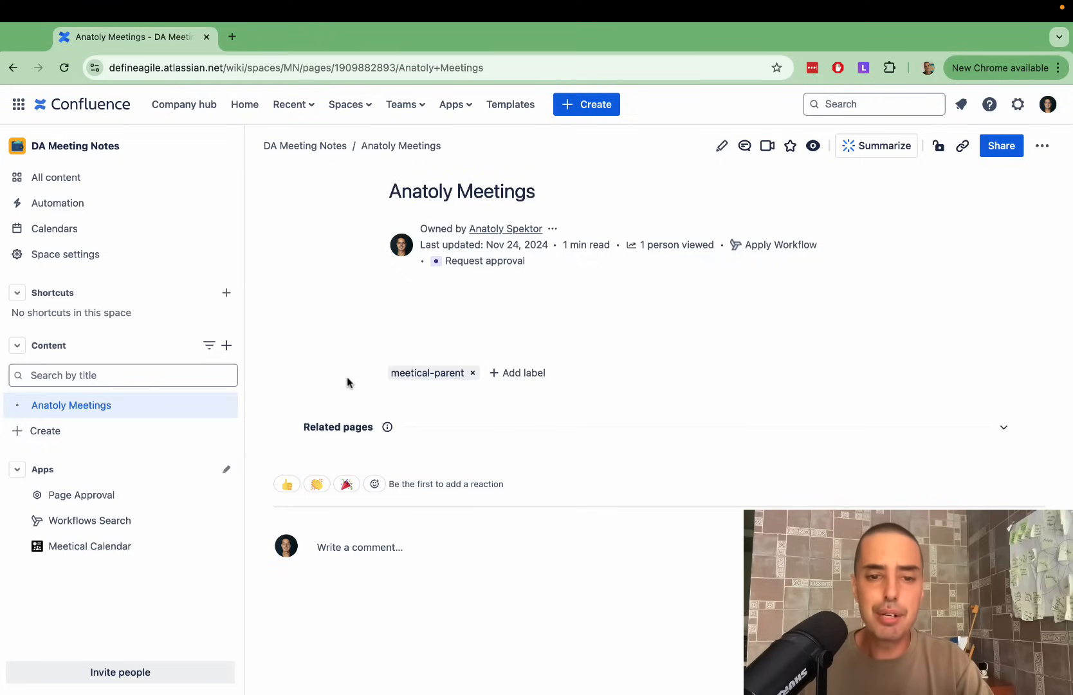
{"action": "mouse_move", "coordinate": [298, 331]}
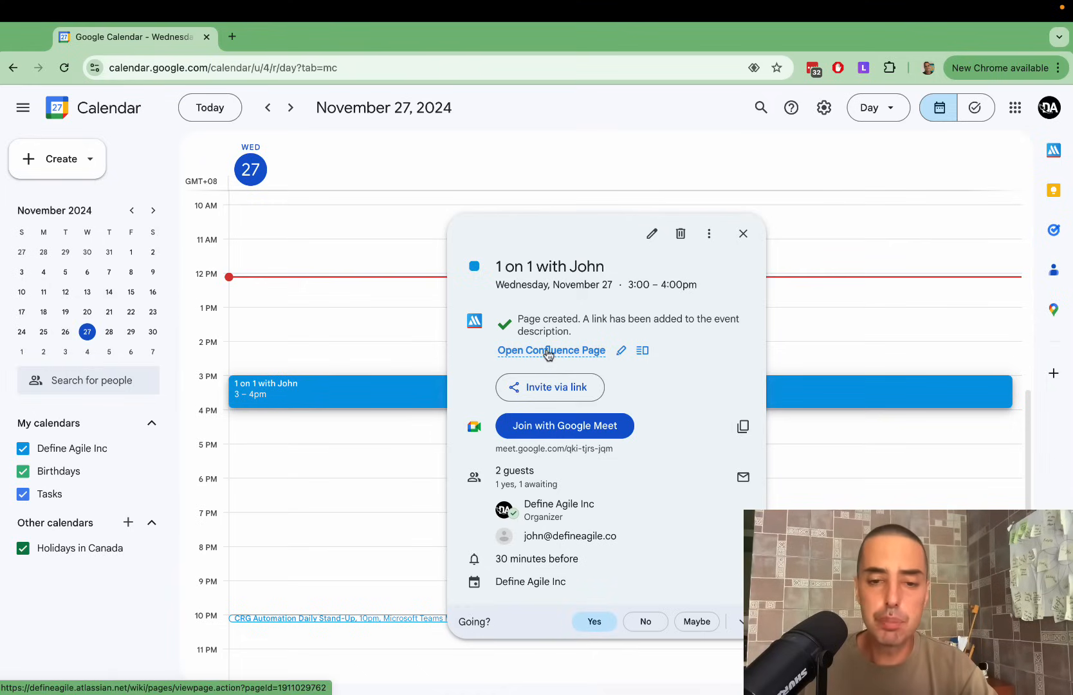
{"action": "left_click", "coordinate": [551, 349]}
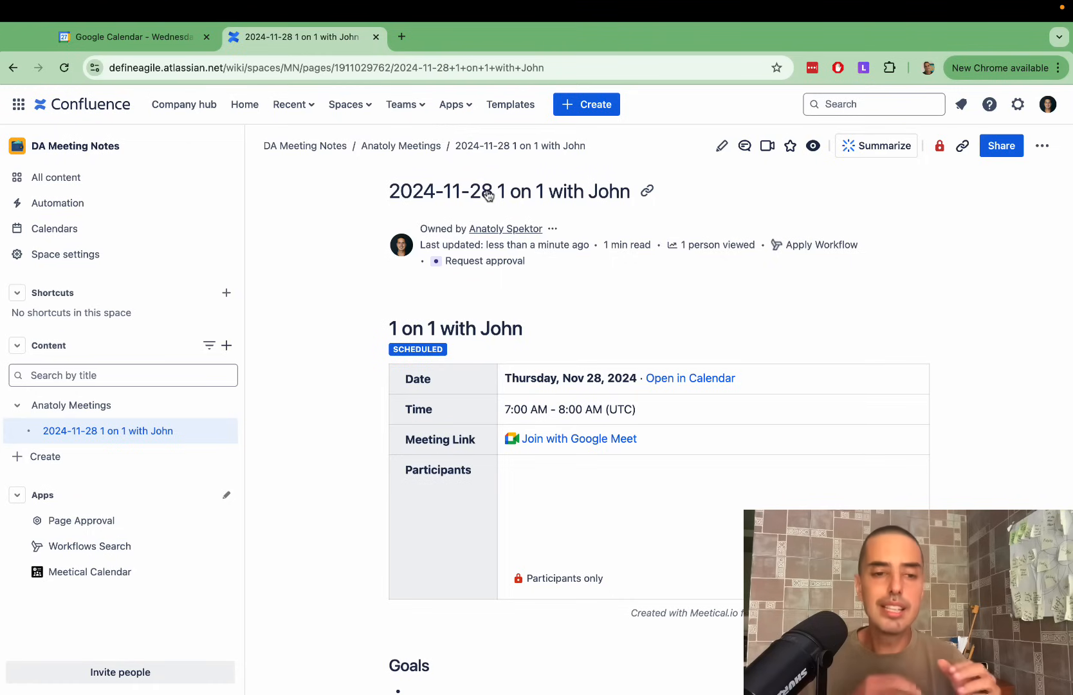
- Return to the Google Calendar browser tab from the 1 on 1 with John notes page
{"action": "left_click", "coordinate": [134, 38]}
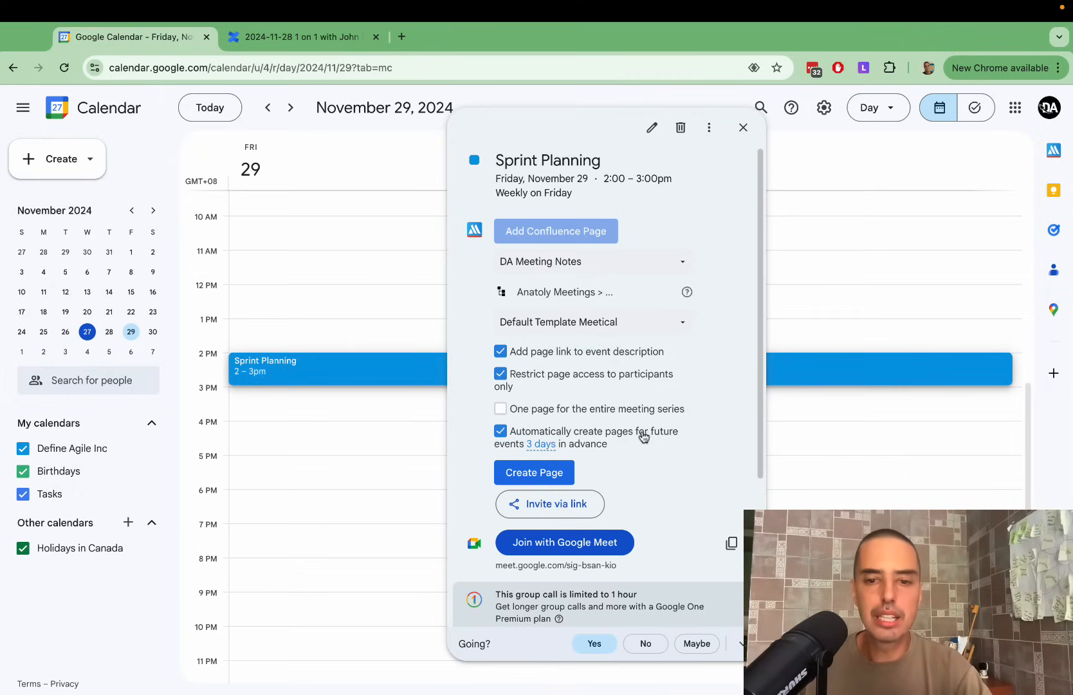
{"action": "mouse_move", "coordinate": [532, 472]}
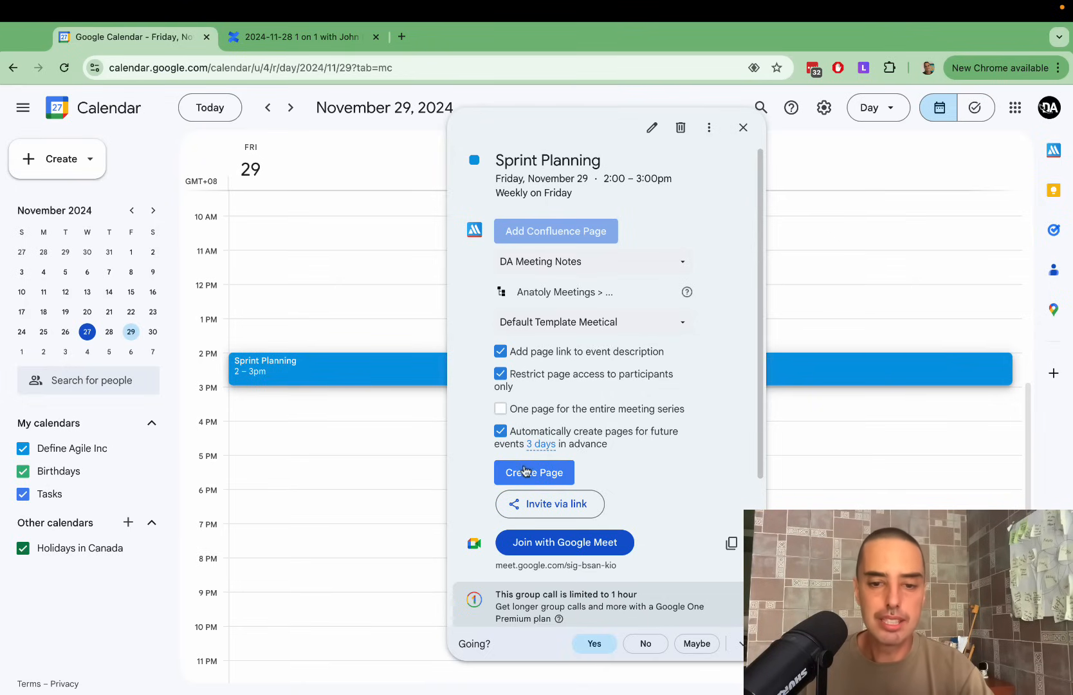
- Create the Sprint Planning Confluence page with DA Meeting Notes template and auto-created series pages
{"action": "left_click", "coordinate": [532, 472]}
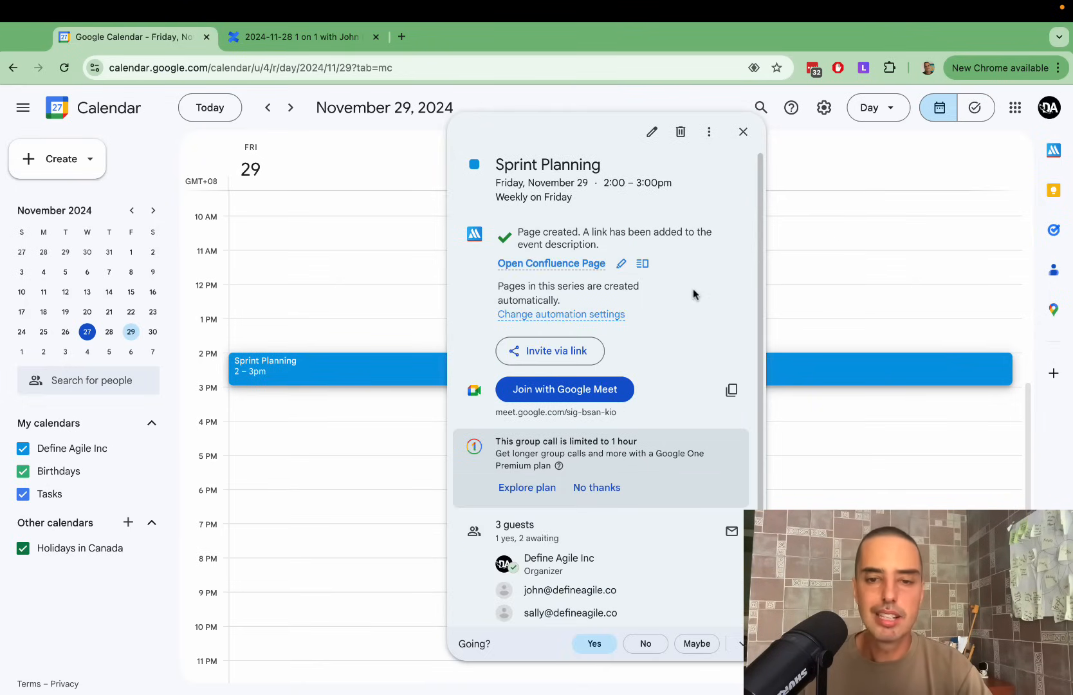
- Add an action item for Anatoly Spektor to the 2024-11-29 Sprint Planning notes and update the page
{"action": "left_click", "coordinate": [551, 262]}
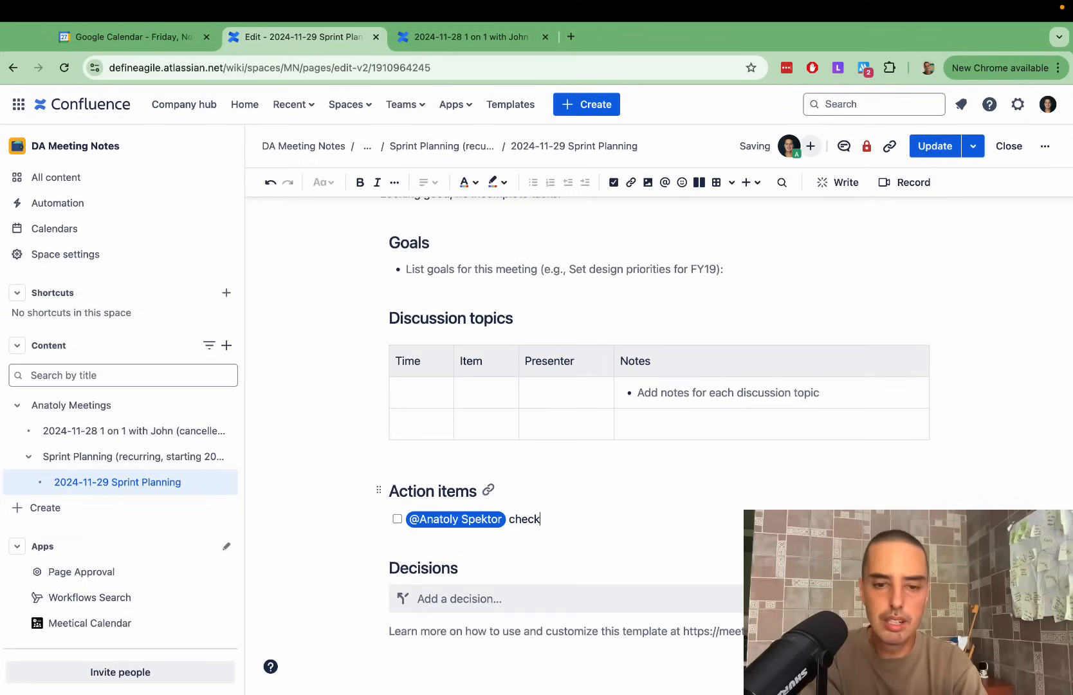
{"action": "left_click", "coordinate": [933, 146]}
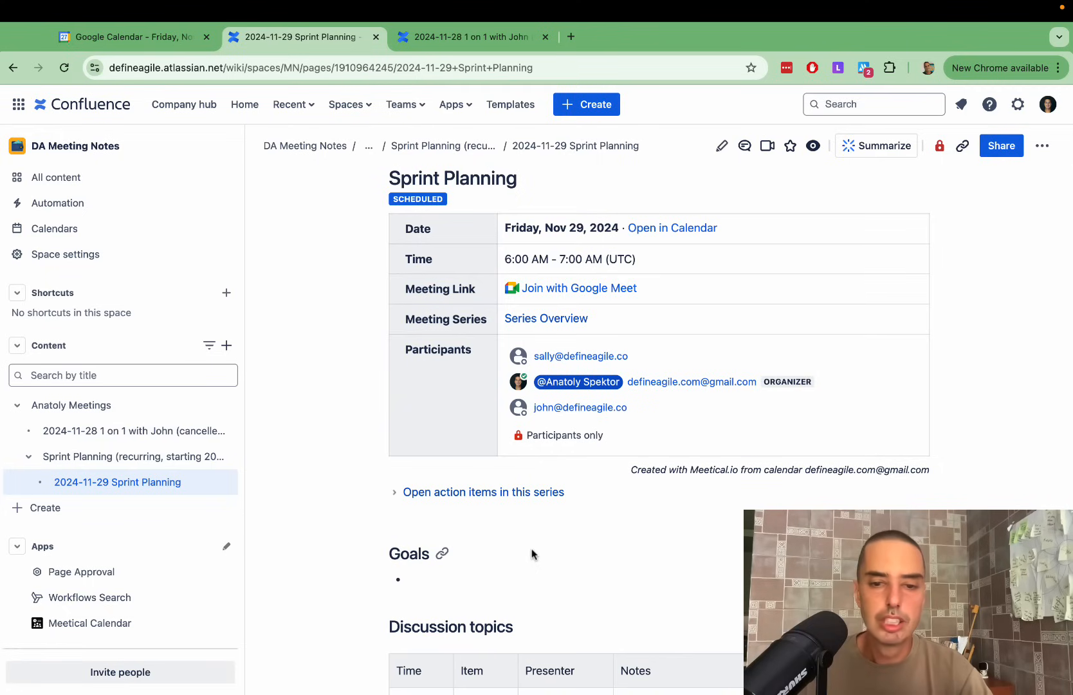
{"action": "left_click", "coordinate": [89, 623]}
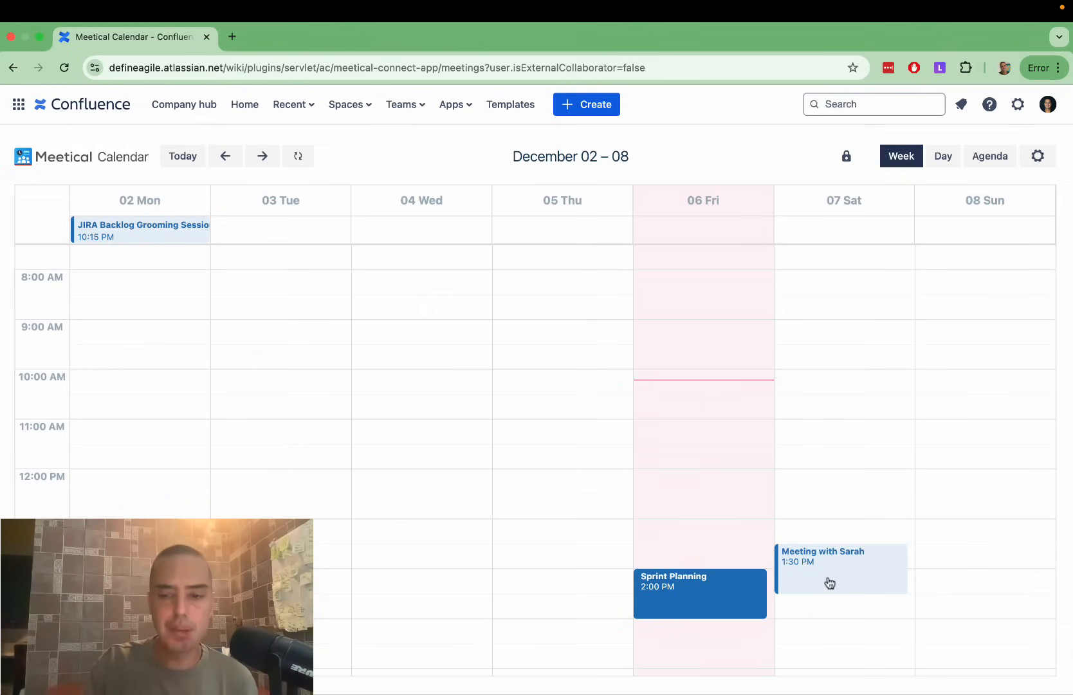